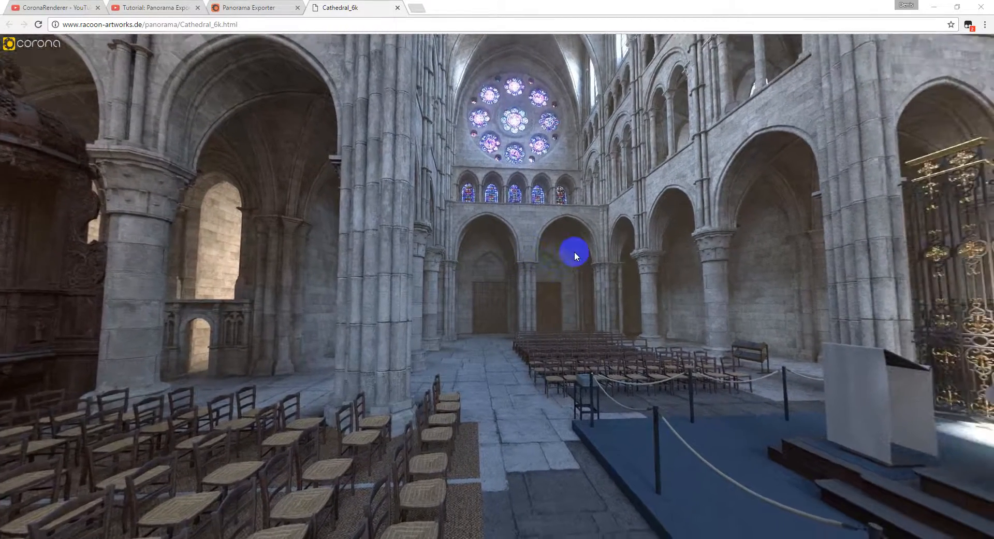
# Step: Switch to the Corona forum thread and scroll to the PanoramaExporter_v0.3.ms attachment
pyautogui.moveTo(573, 255); pyautogui.dragTo(573, 251)
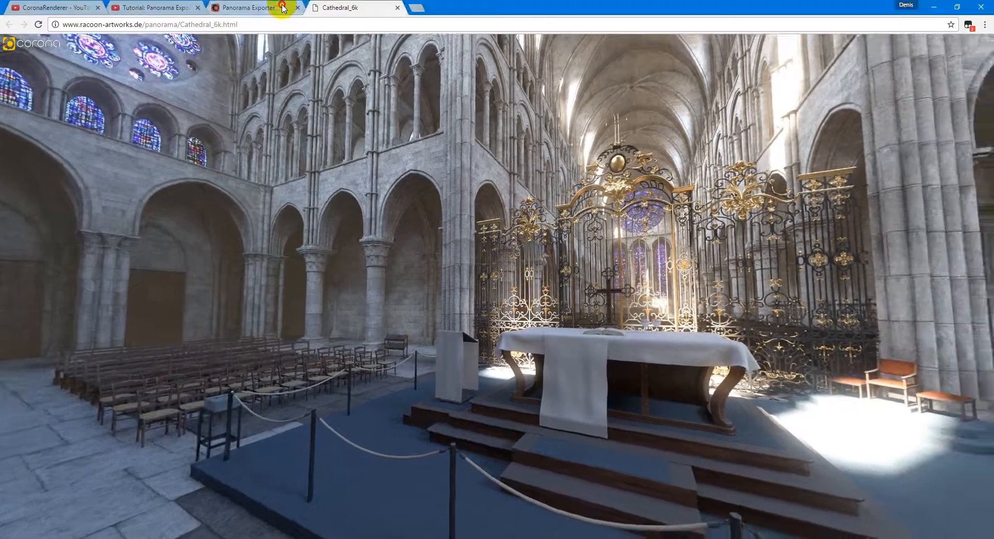
pyautogui.click(247, 7)
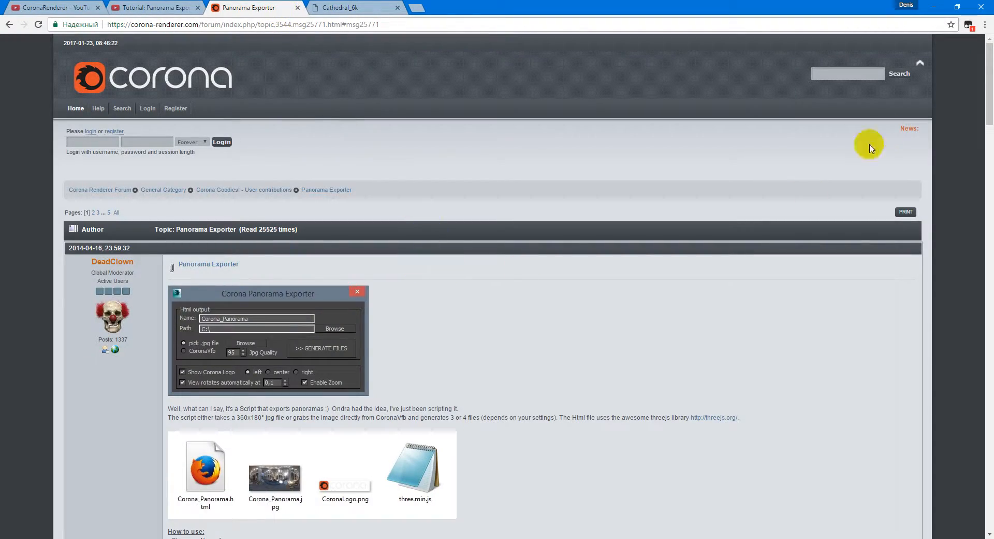
pyautogui.scroll(-3)
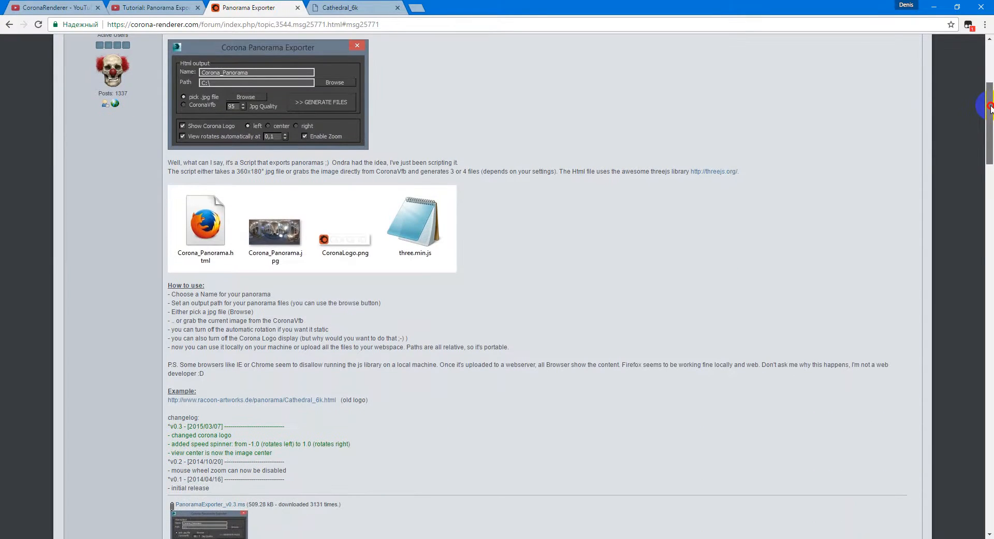
pyautogui.scroll(3)
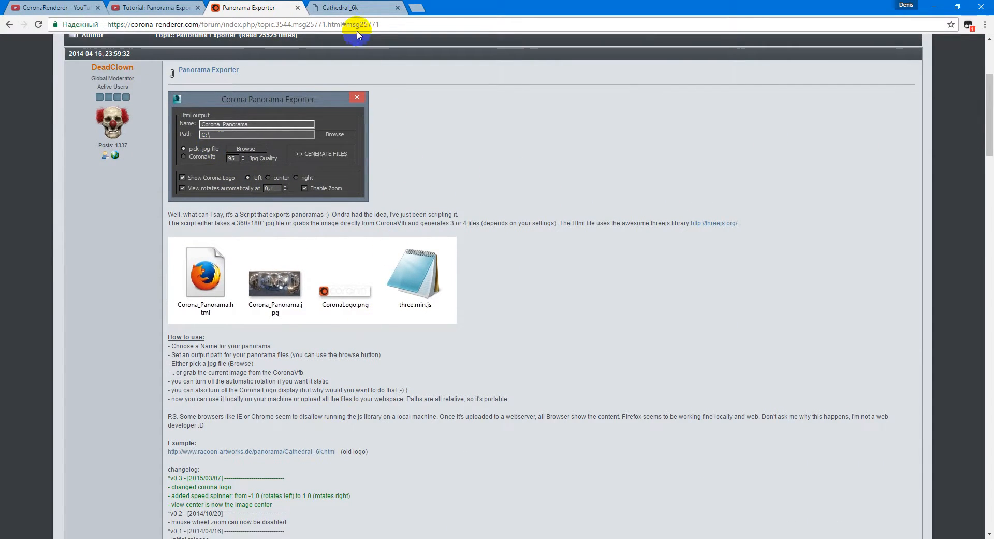
pyautogui.scroll(-3)
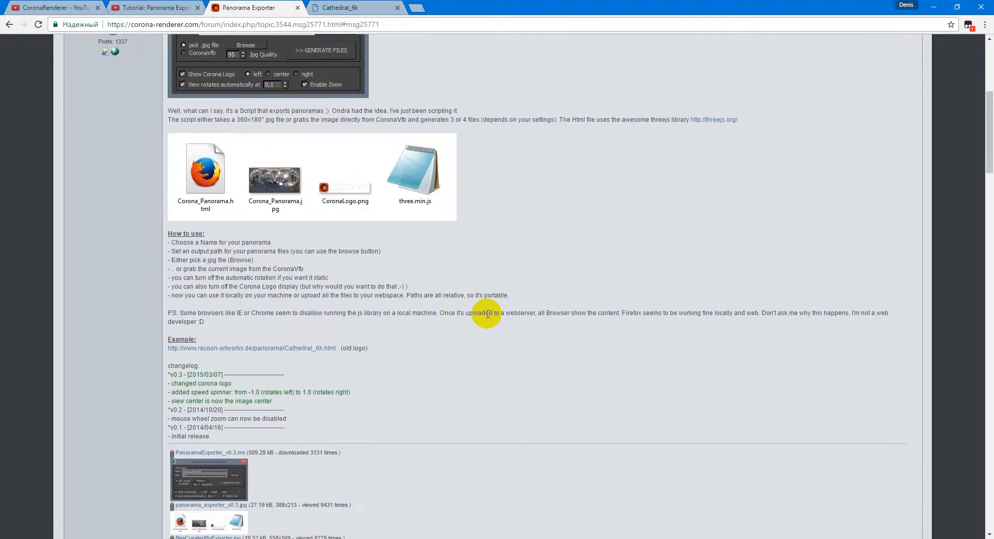
pyautogui.moveTo(227, 452)
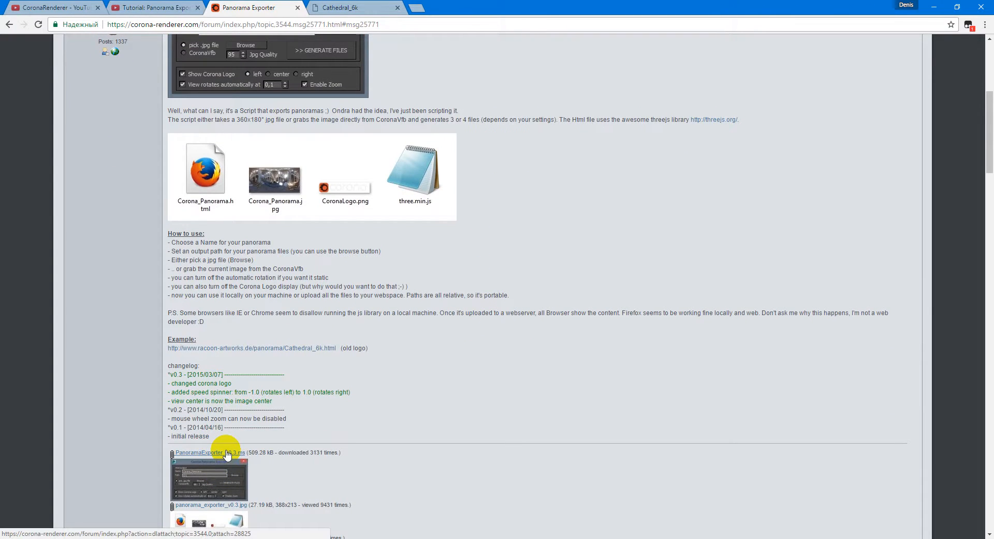
pyautogui.moveTo(278, 449)
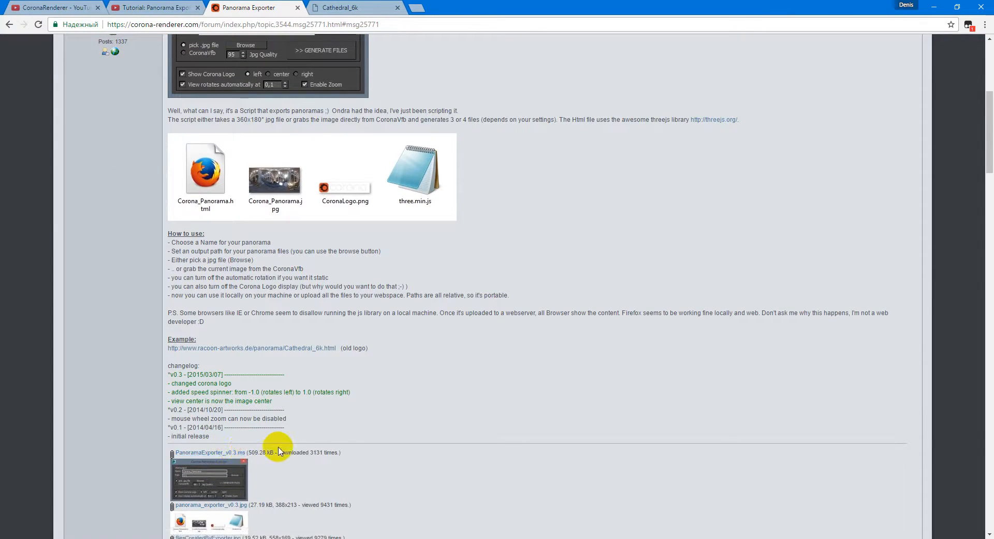
pyautogui.moveTo(257, 439)
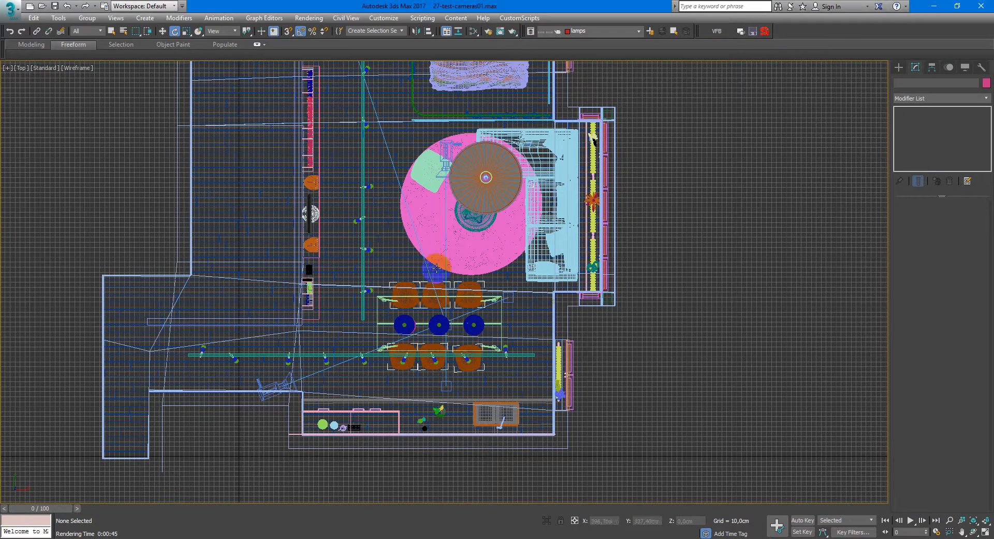
# Step: Zoom out the viewport and show the Standard camera creation options
pyautogui.scroll(-3)
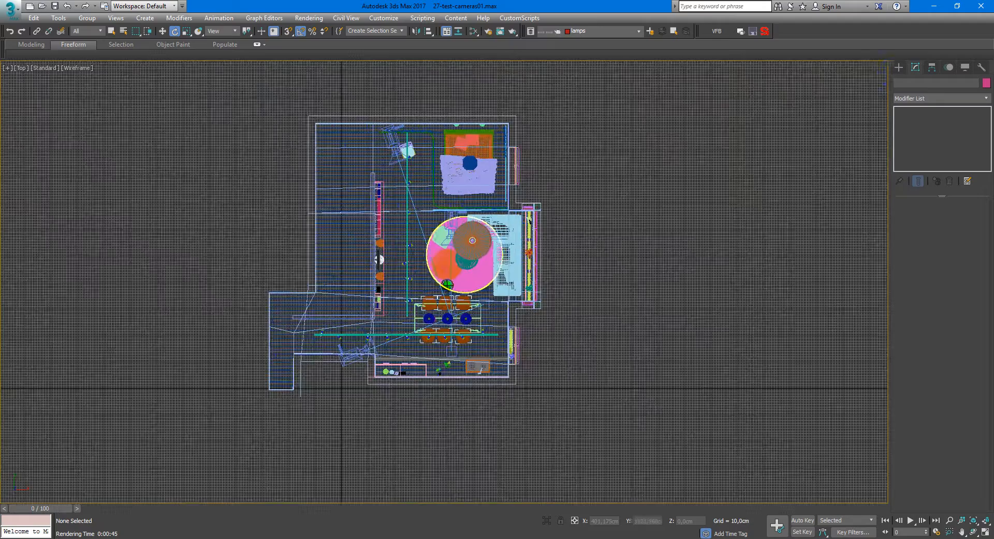
pyautogui.click(950, 66)
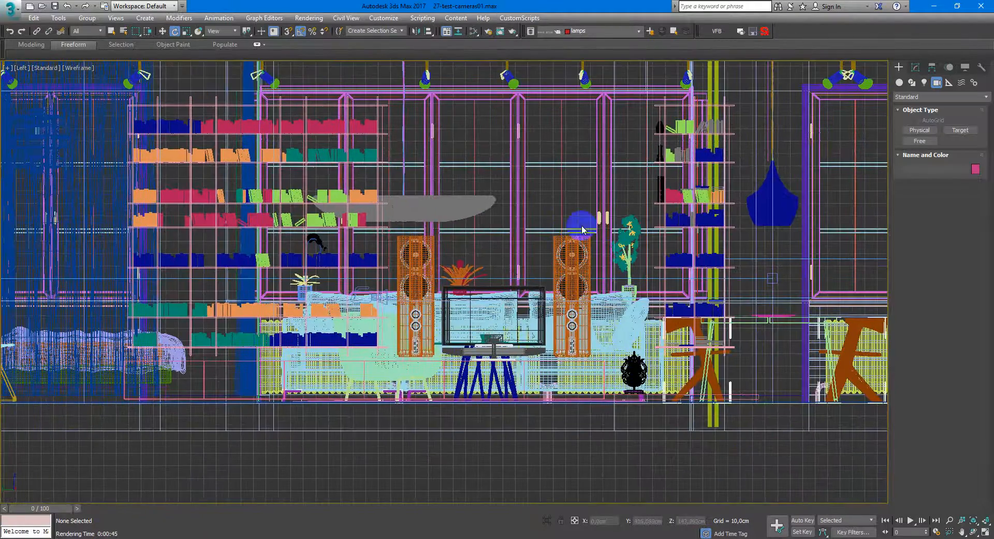
pyautogui.moveTo(920, 141)
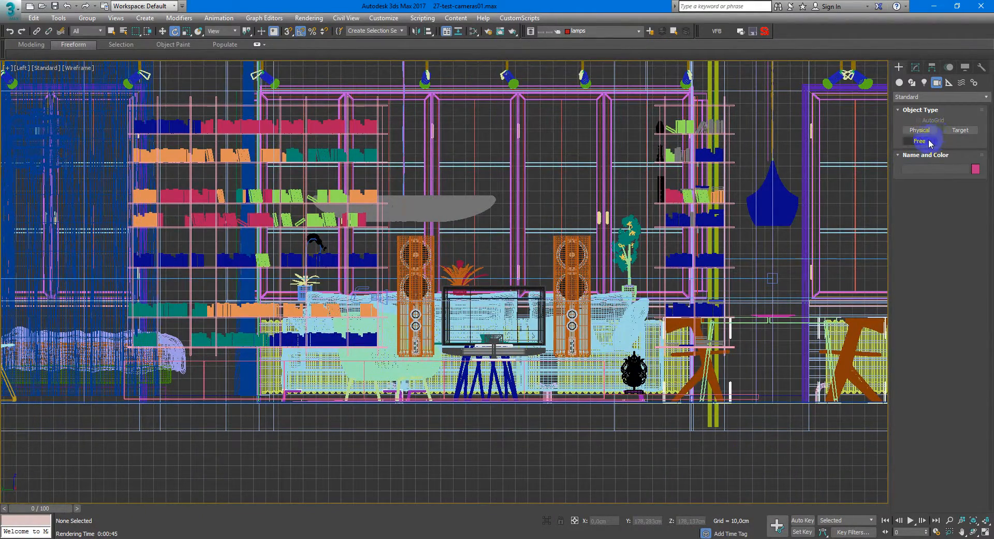
# Step: Place free camera Camera001 in the room and rotate it to face level into the interior
pyautogui.click(919, 141)
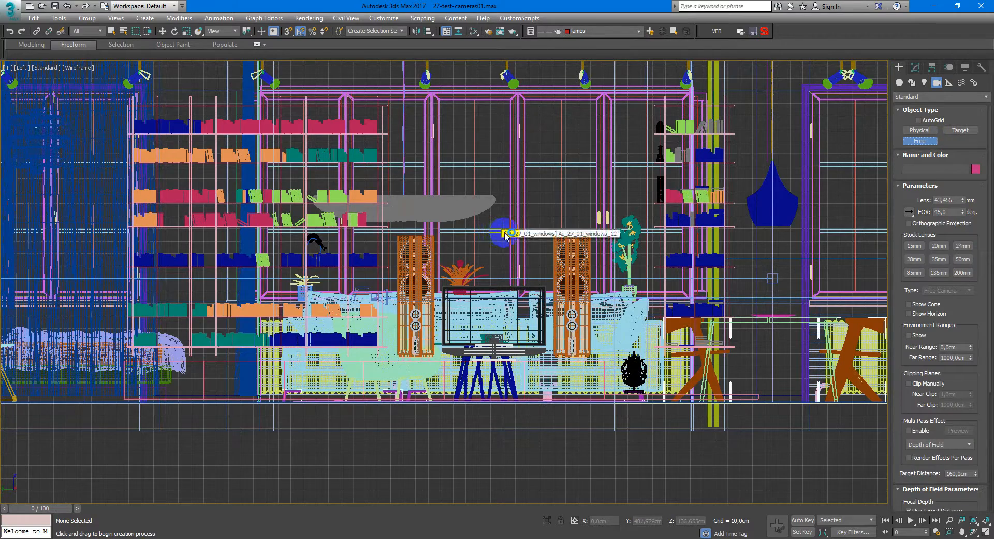
pyautogui.click(497, 236)
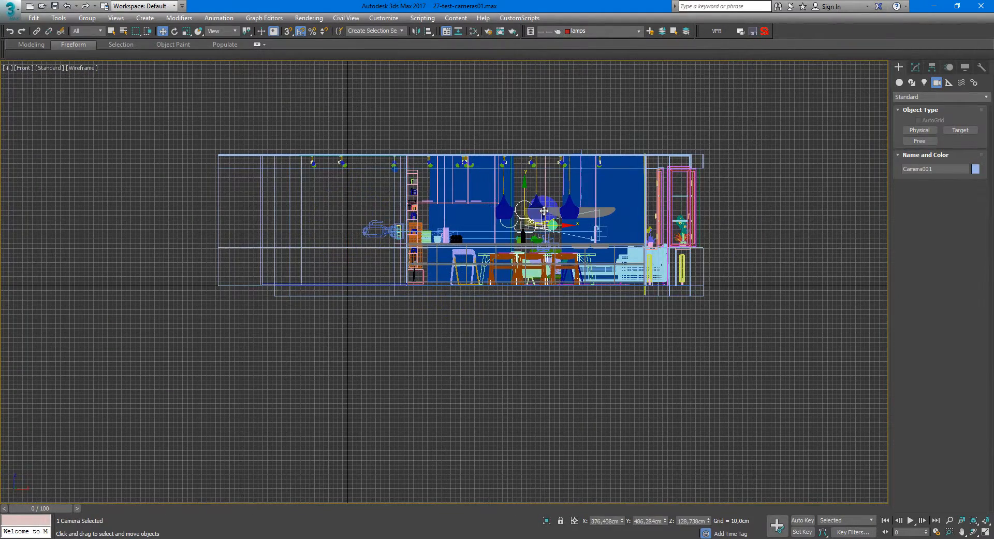
pyautogui.scroll(3)
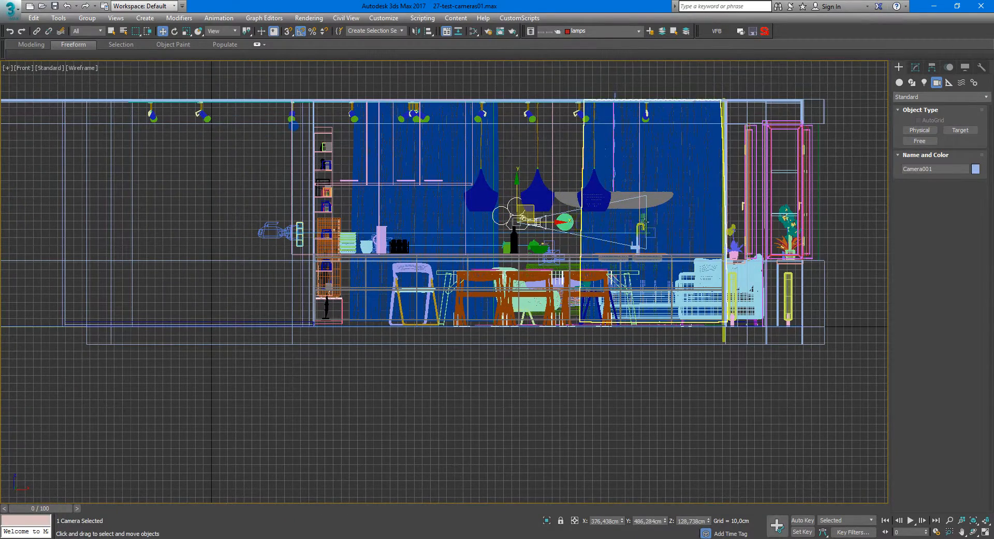
pyautogui.moveTo(542, 217)
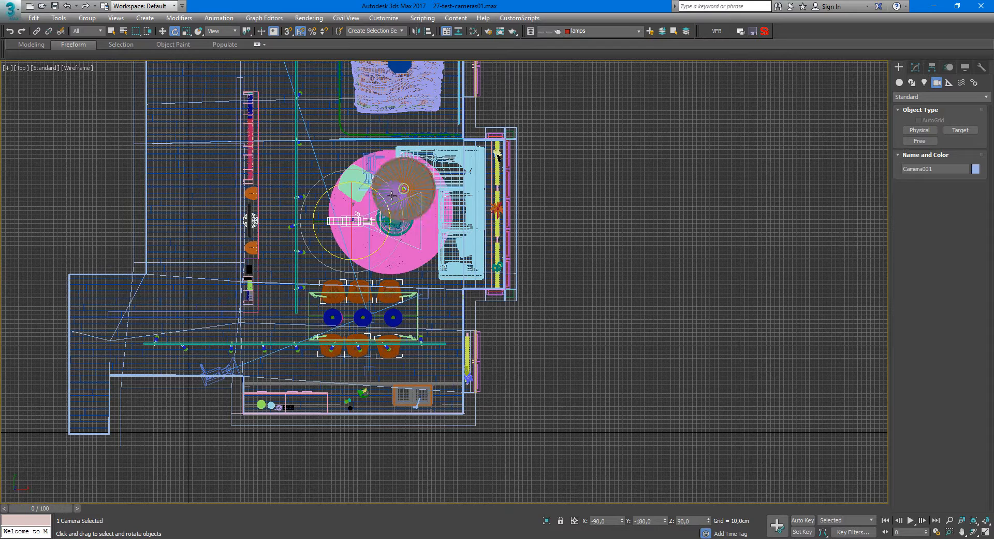
pyautogui.moveTo(394, 195); pyautogui.dragTo(397, 254)
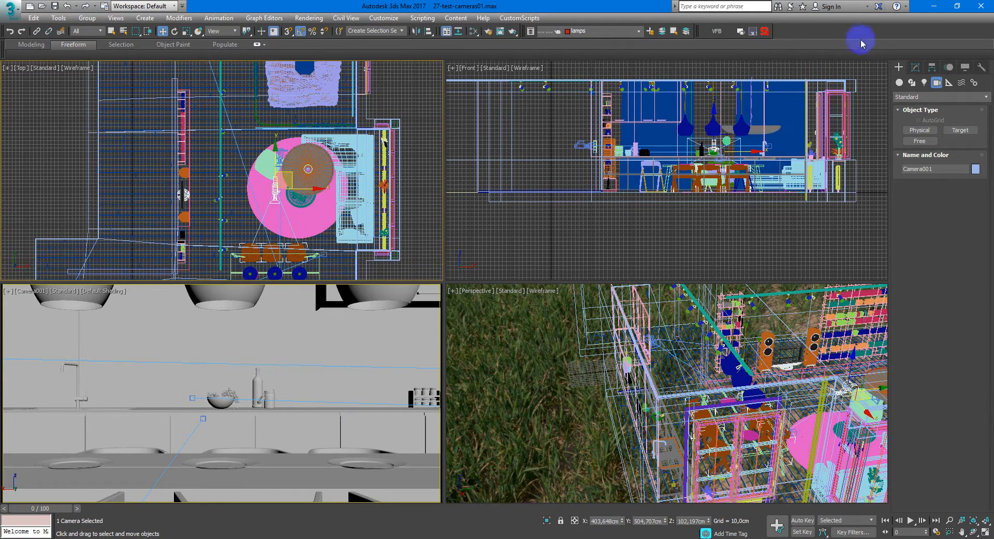
pyautogui.moveTo(542, 5)
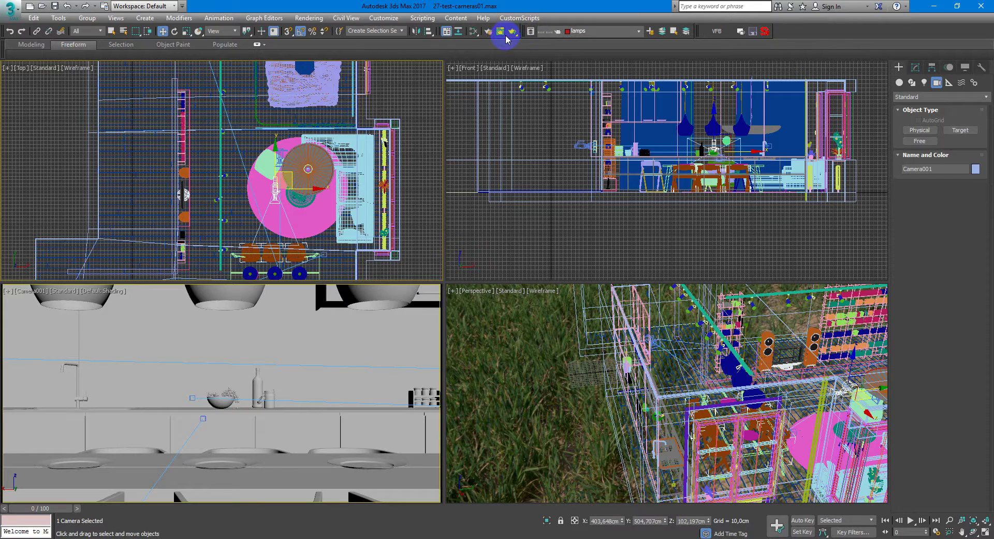
pyautogui.moveTo(530, 111)
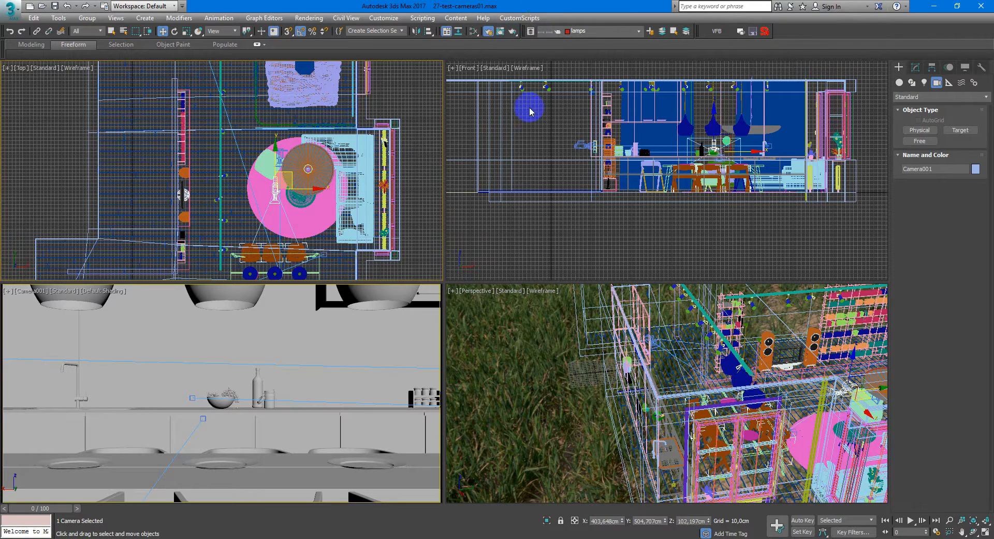
# Step: Set the Common render output size to 1000 by 500 pixels in Render Setup
pyautogui.click(299, 31)
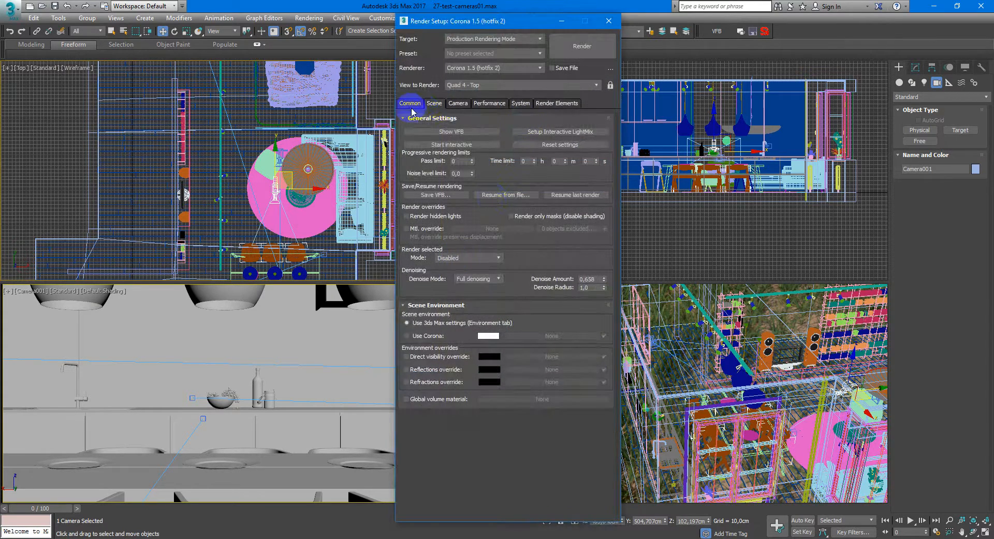
pyautogui.click(434, 102)
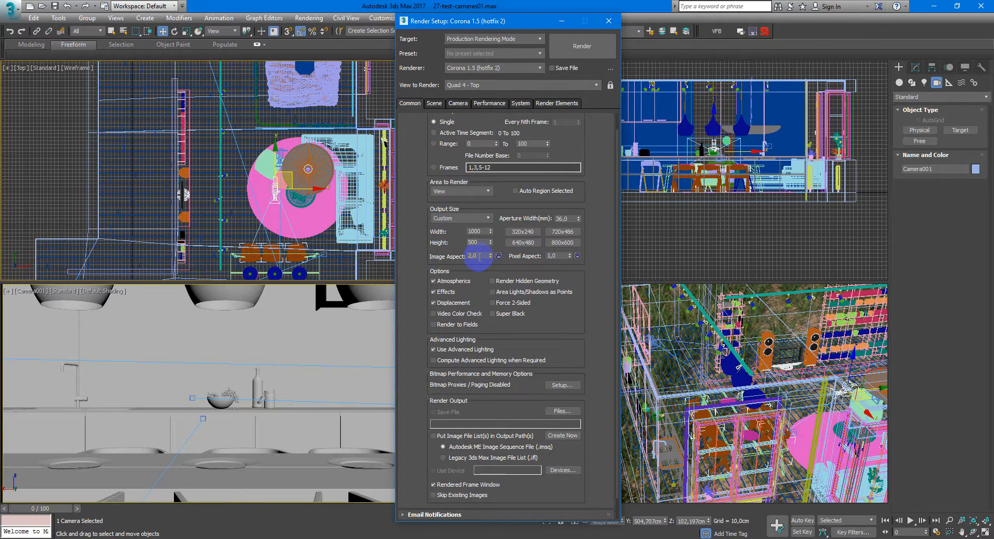
pyautogui.tripleClick(472, 232)
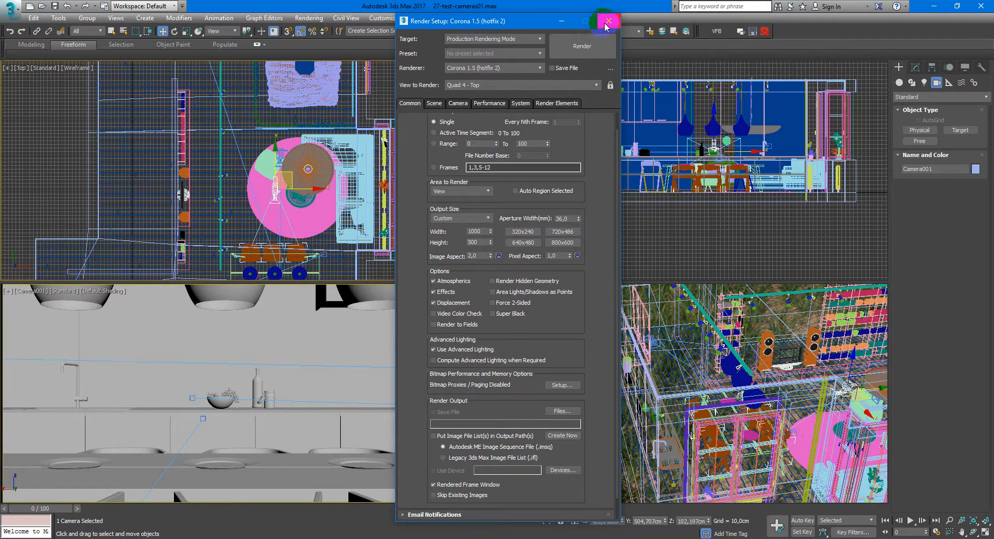
pyautogui.click(606, 21)
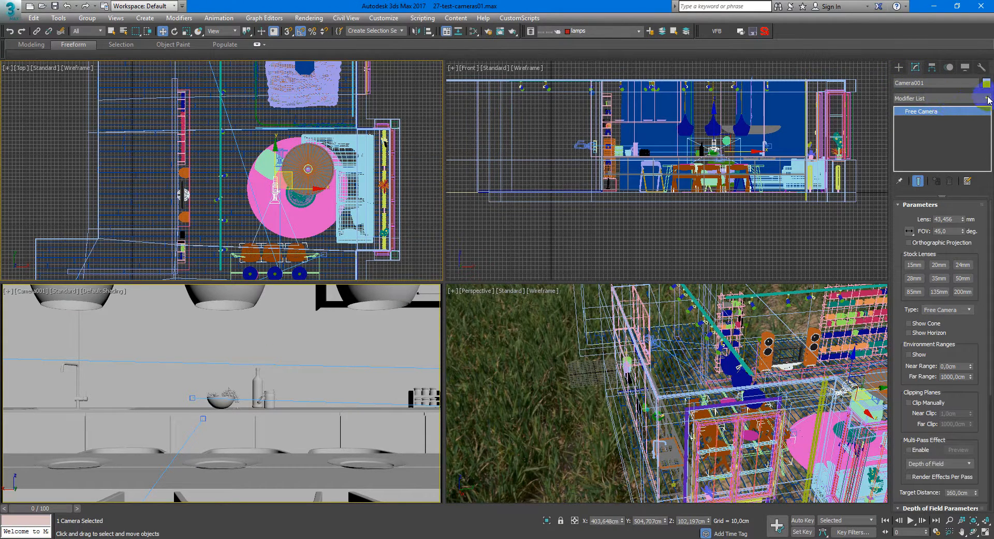
# Step: Add a CoronaCameraMod modifier to Camera001 for a spherical projection override
pyautogui.click(984, 98)
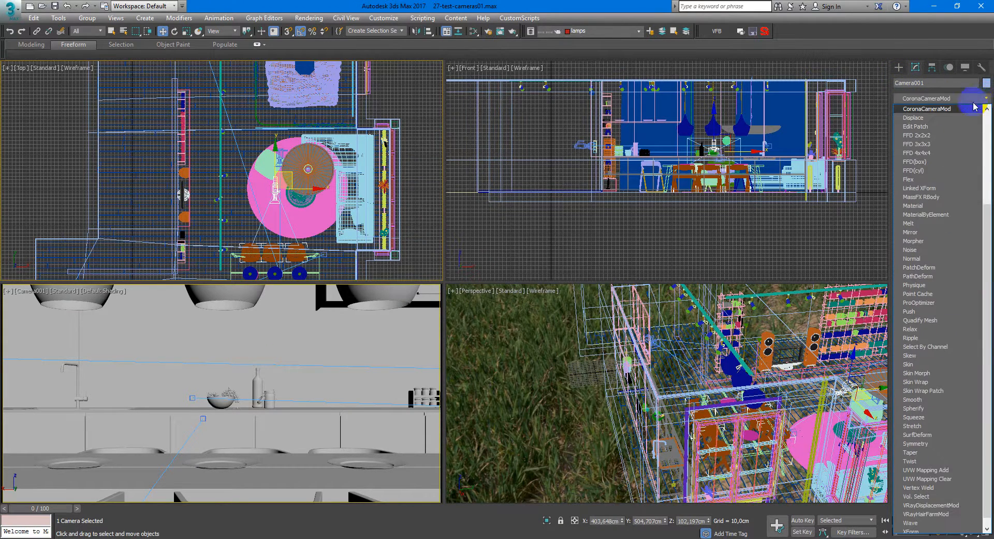
pyautogui.click(926, 109)
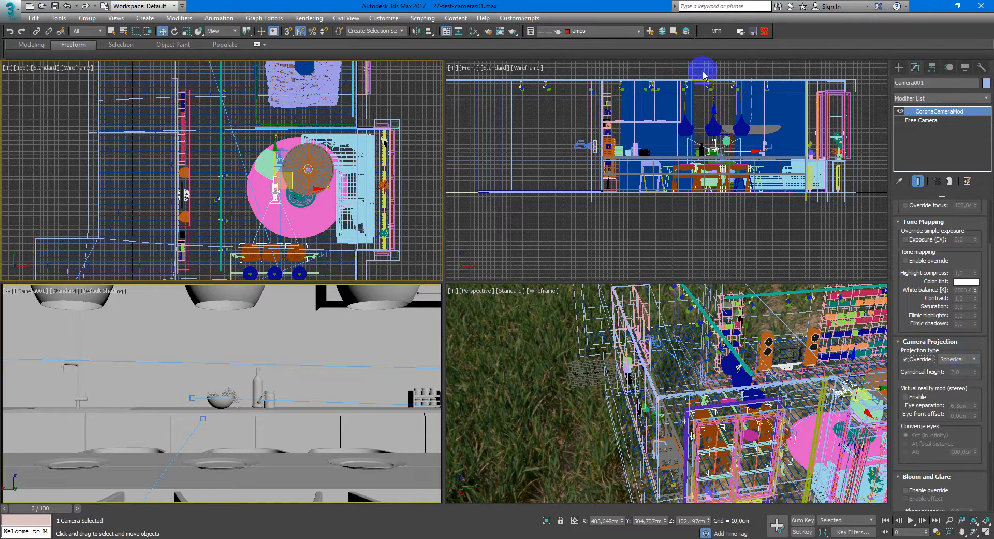
pyautogui.moveTo(640, 6)
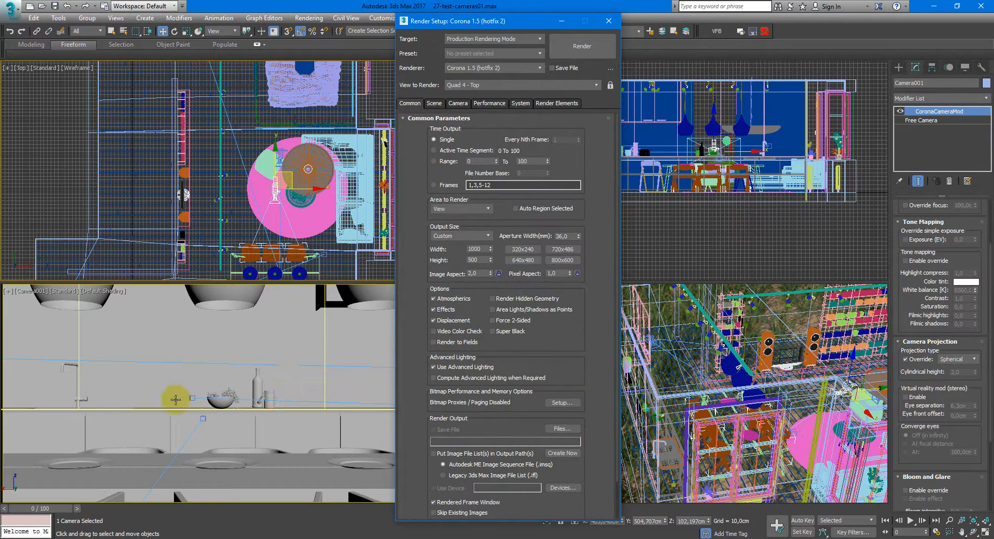
# Step: Render the spherical panorama of the room from Camera001 with Corona
pyautogui.moveTo(457, 21); pyautogui.dragTo(669, 36)
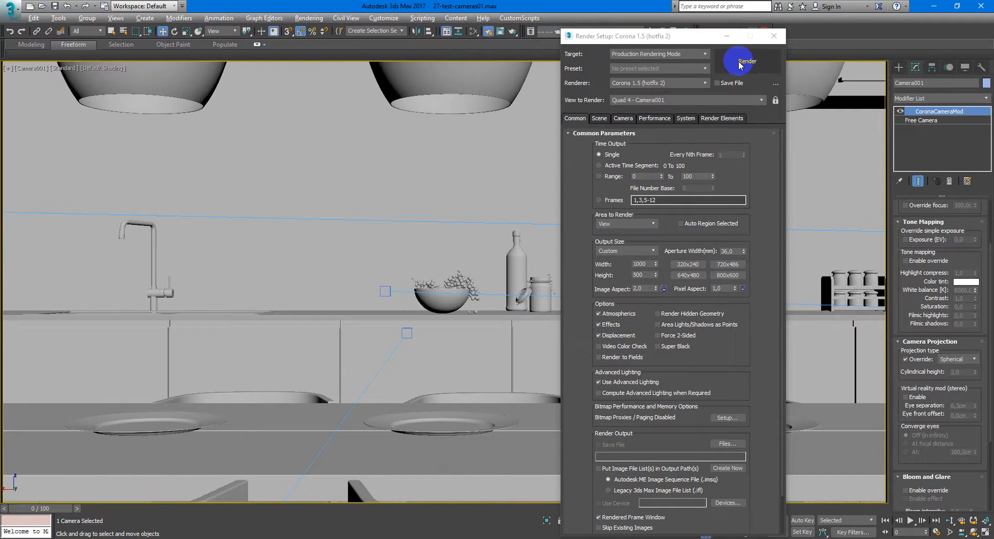
pyautogui.moveTo(622, 36); pyautogui.dragTo(705, 39)
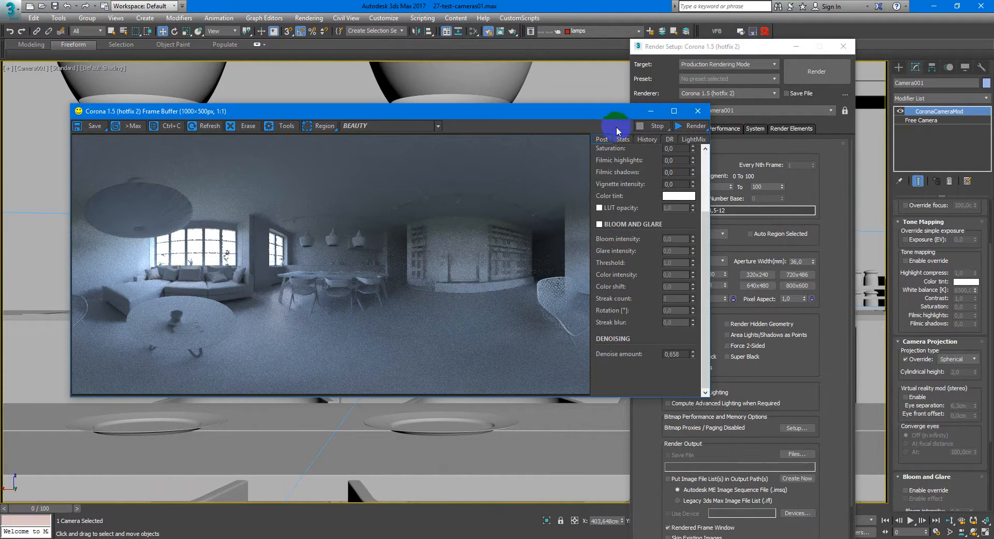
pyautogui.moveTo(570, 217)
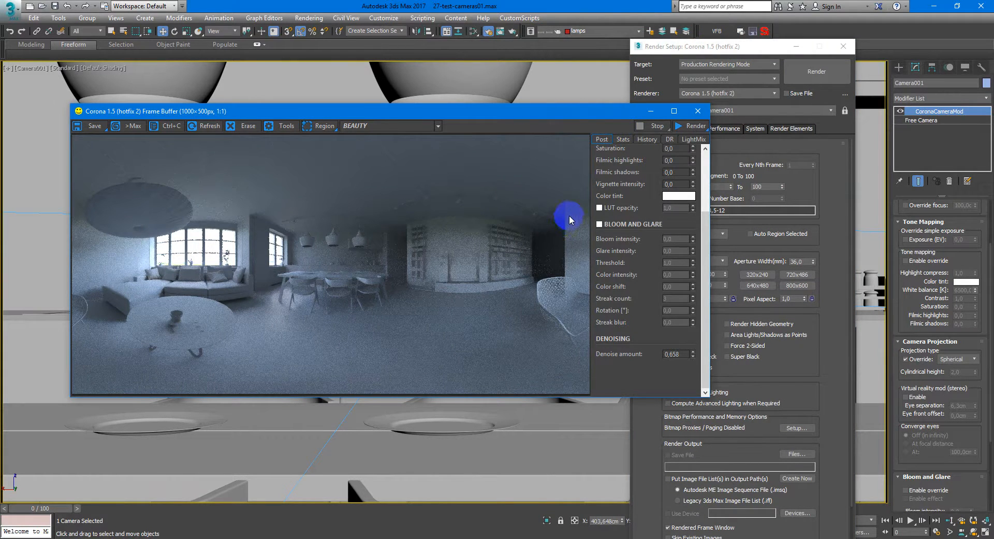
pyautogui.moveTo(573, 226)
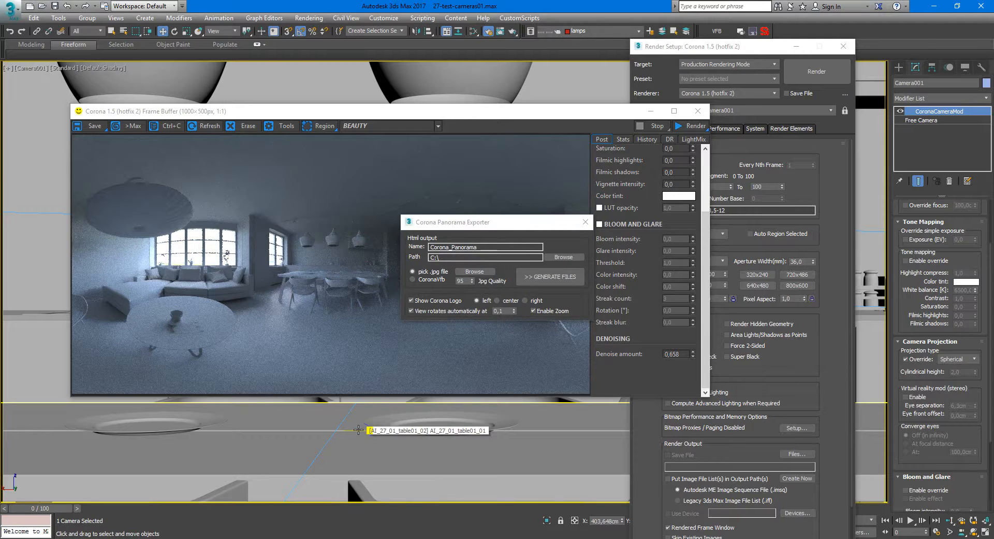
# Step: Move the Corona Panorama Exporter dialog clear of the rendered frame buffer
pyautogui.moveTo(450, 222); pyautogui.dragTo(450, 331)
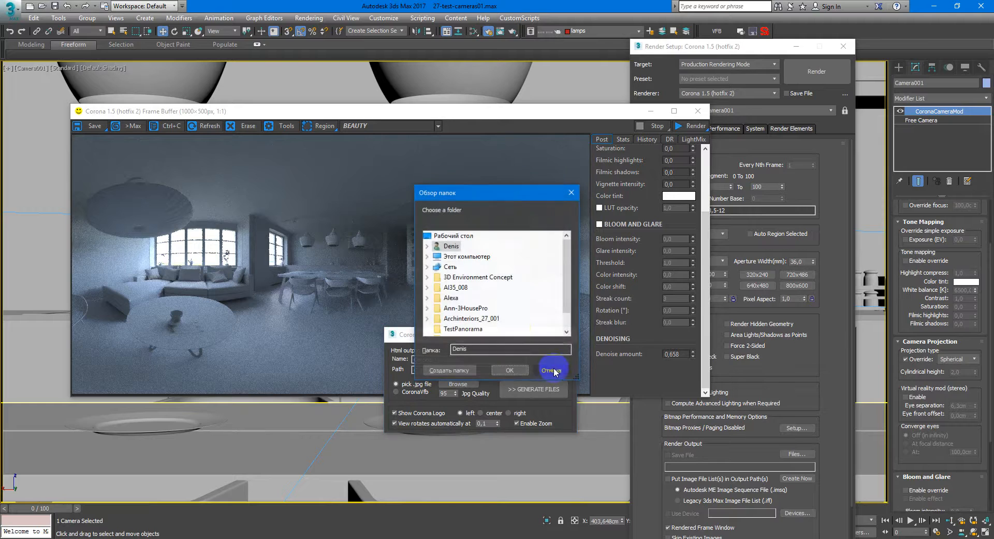
pyautogui.moveTo(455, 286)
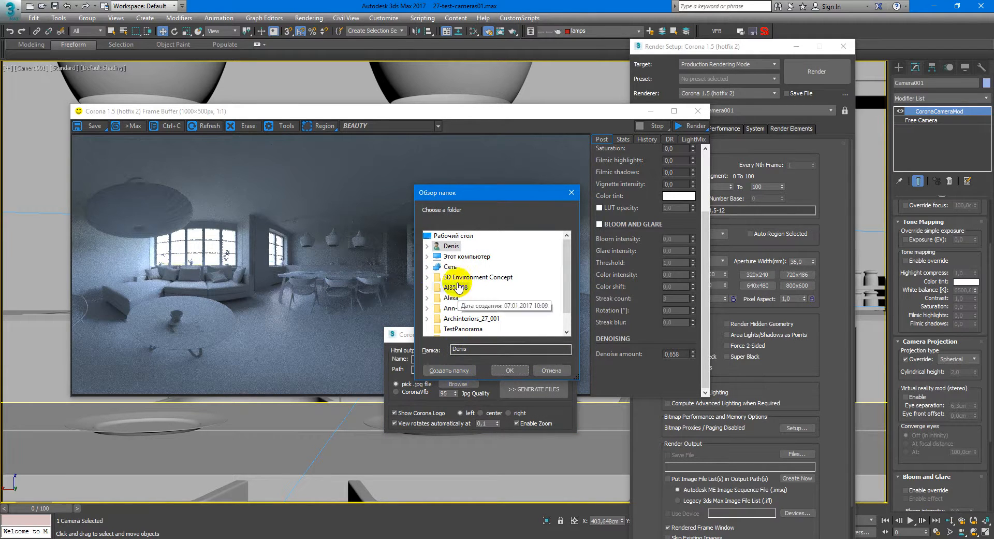
# Step: Create a desktop folder named TestPanorama3 and confirm it as the output path
pyautogui.click(450, 369)
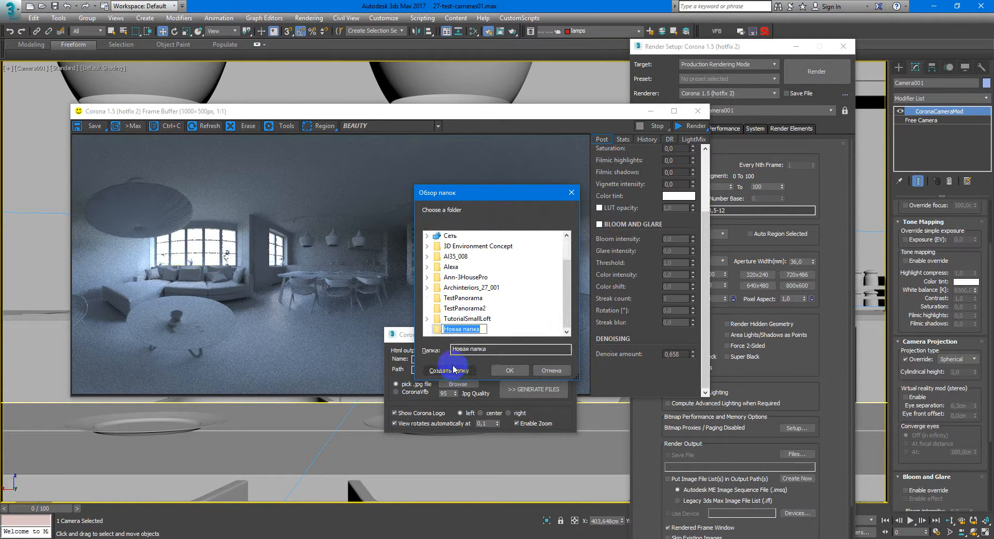
pyautogui.write('TestPanorama')
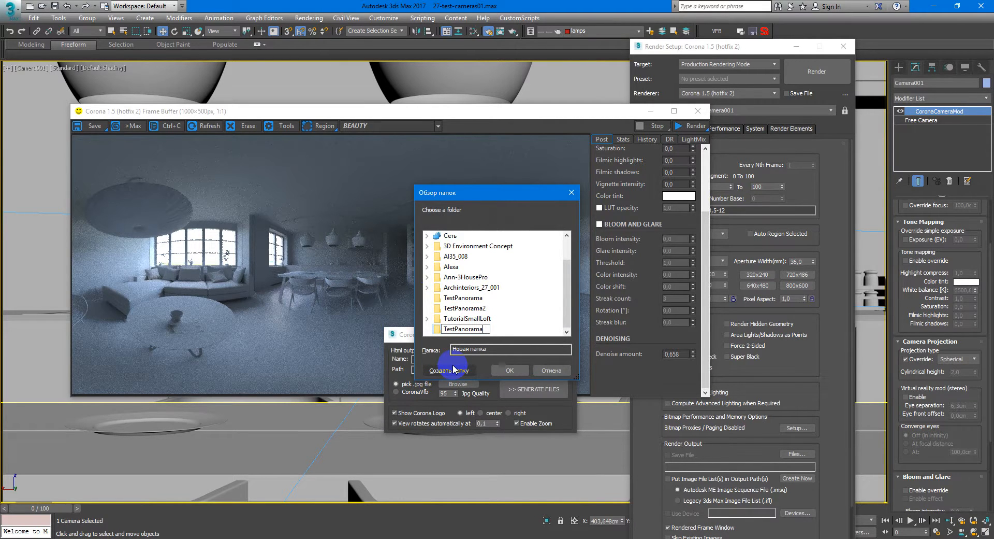
pyautogui.click(448, 370)
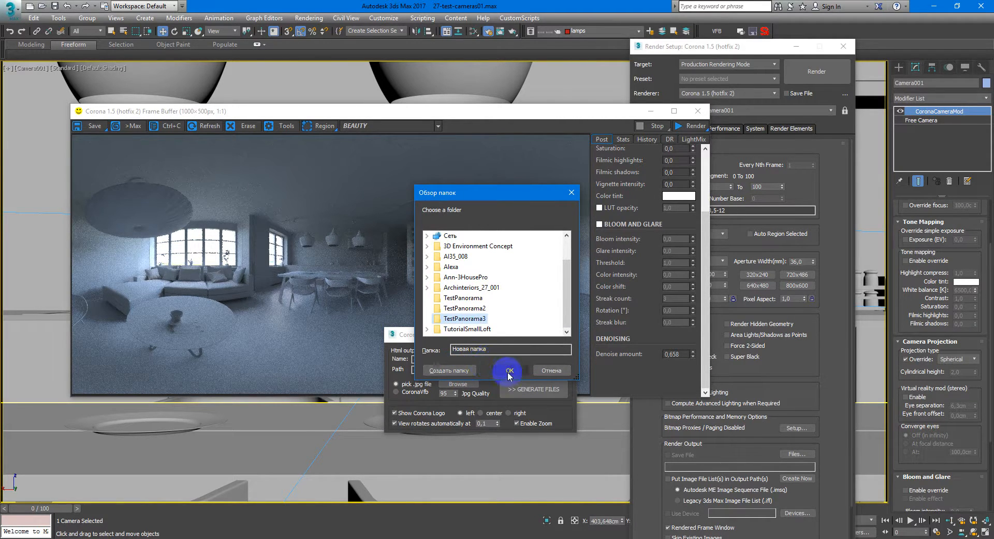
pyautogui.click(508, 369)
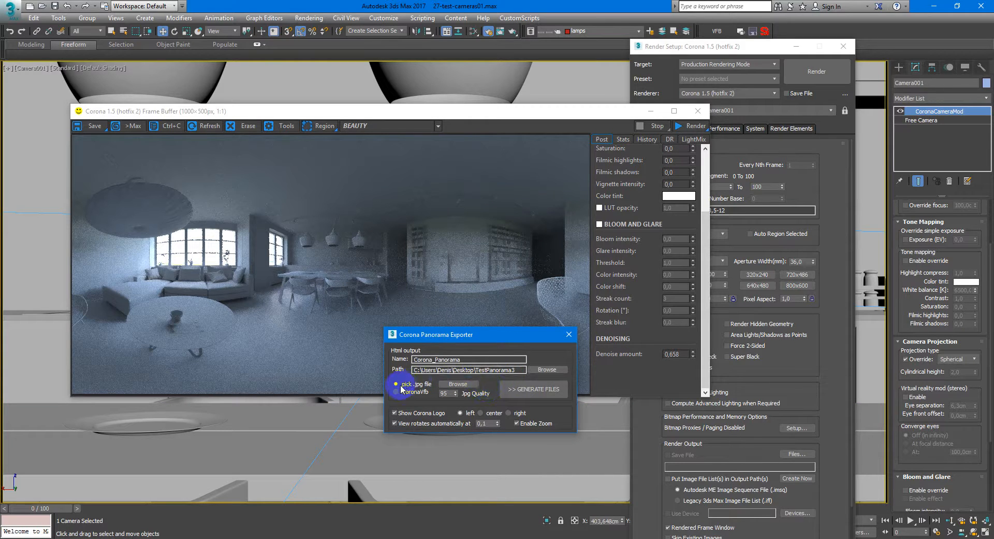
# Step: Export the CoronaVfb image at jpg quality 100, logo off, generating the HTML panorama files
pyautogui.click(457, 383)
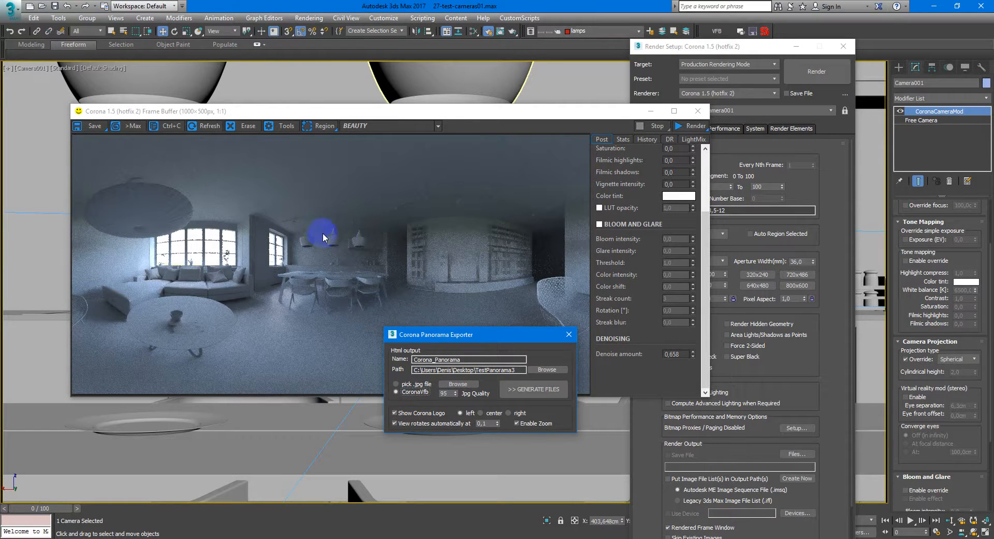
pyautogui.moveTo(324, 263)
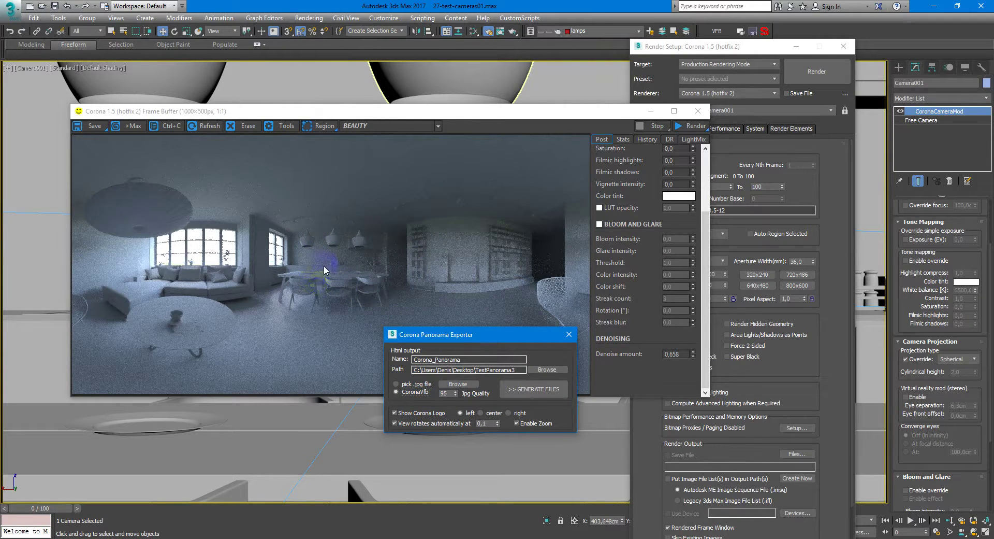
pyautogui.moveTo(304, 250)
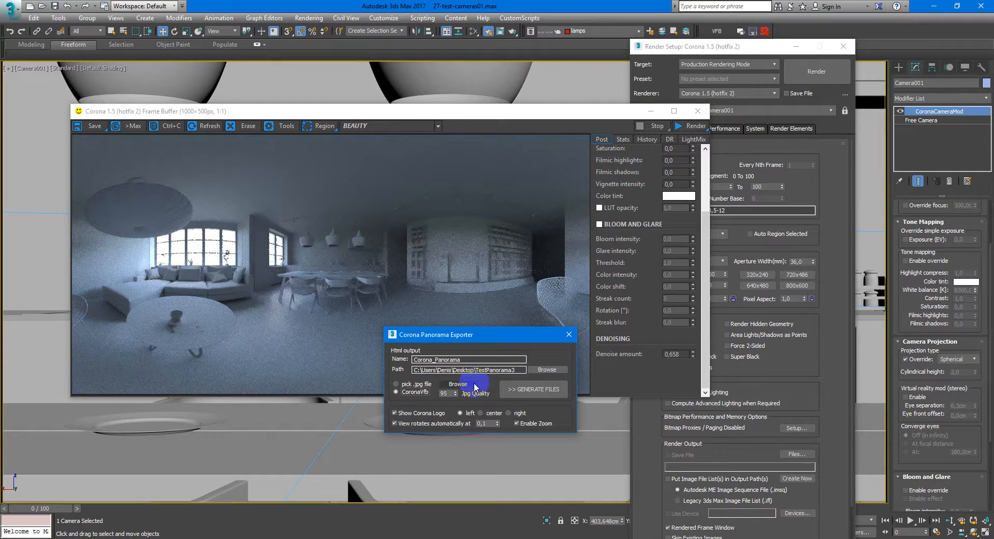
pyautogui.click(454, 390)
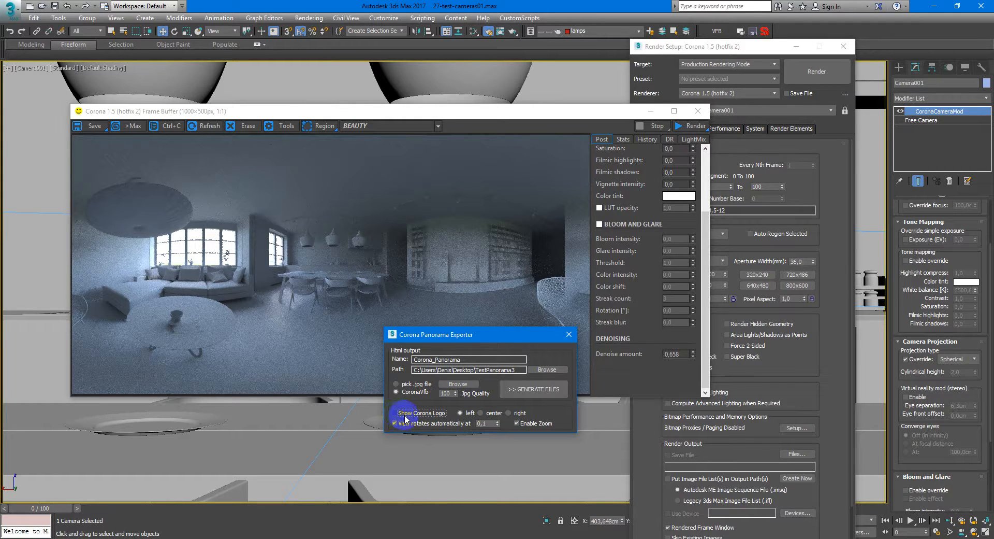
pyautogui.click(396, 413)
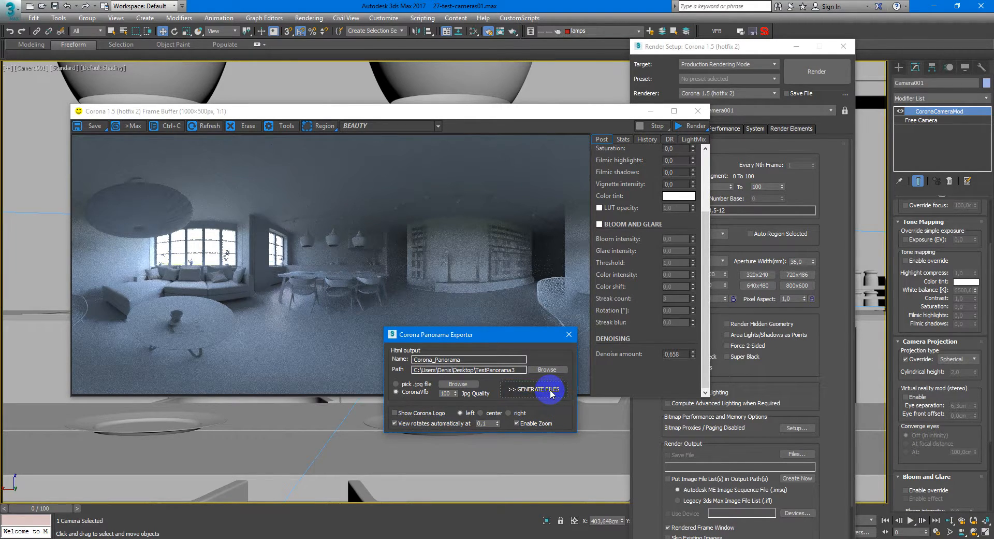
pyautogui.click(534, 389)
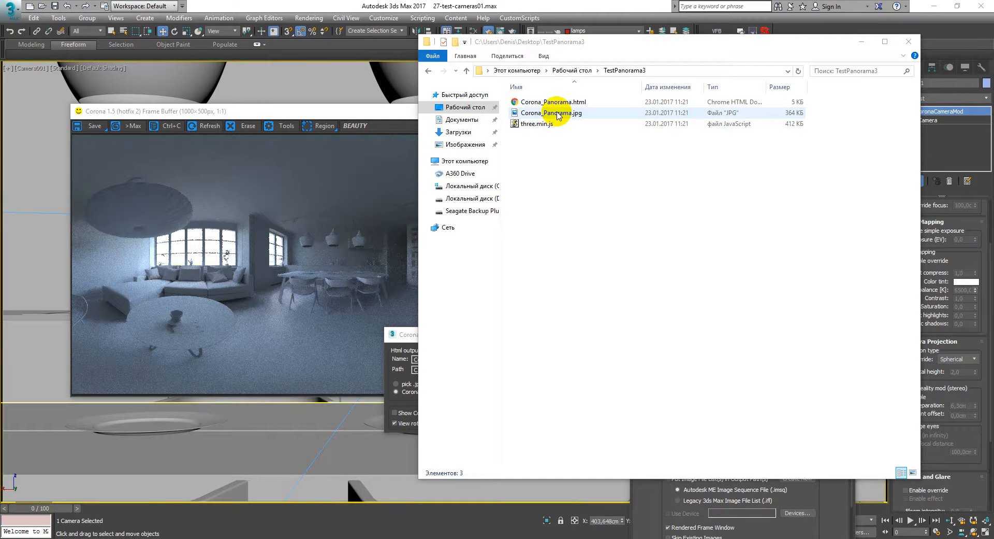
# Step: Open Corona_Panorama.html with Microsoft Edge from the TestPanorama3 folder
pyautogui.rightClick(552, 102)
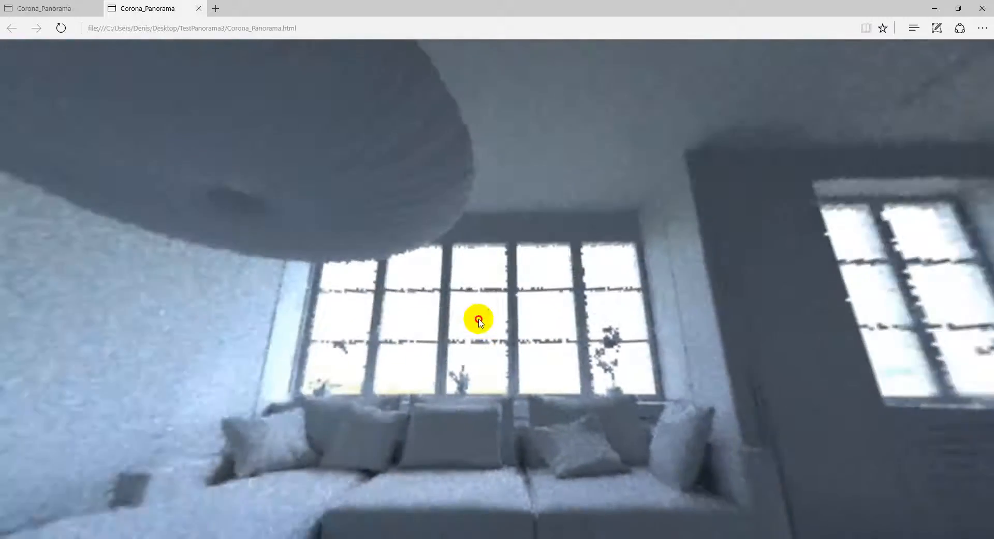
# Step: Drag the panorama from the windows past the dining table to the doorway and bookshelves
pyautogui.moveTo(478, 318); pyautogui.dragTo(196, 267)
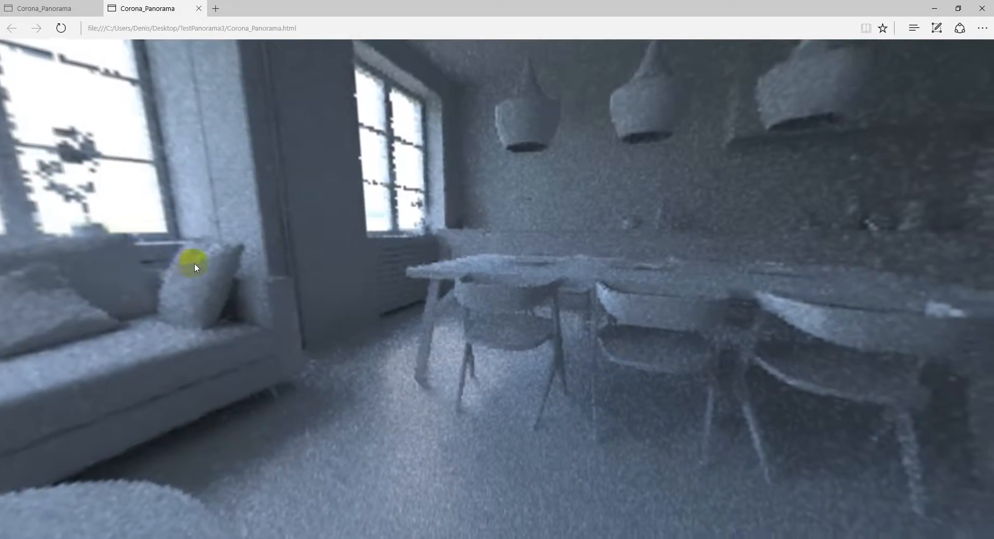
pyautogui.moveTo(195, 266); pyautogui.dragTo(218, 252)
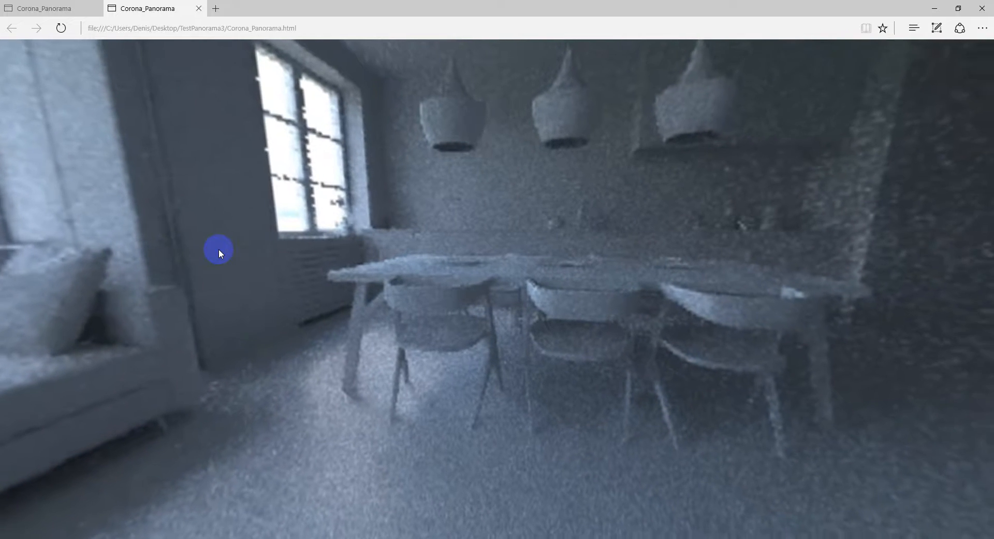
pyautogui.moveTo(218, 253); pyautogui.dragTo(328, 249)
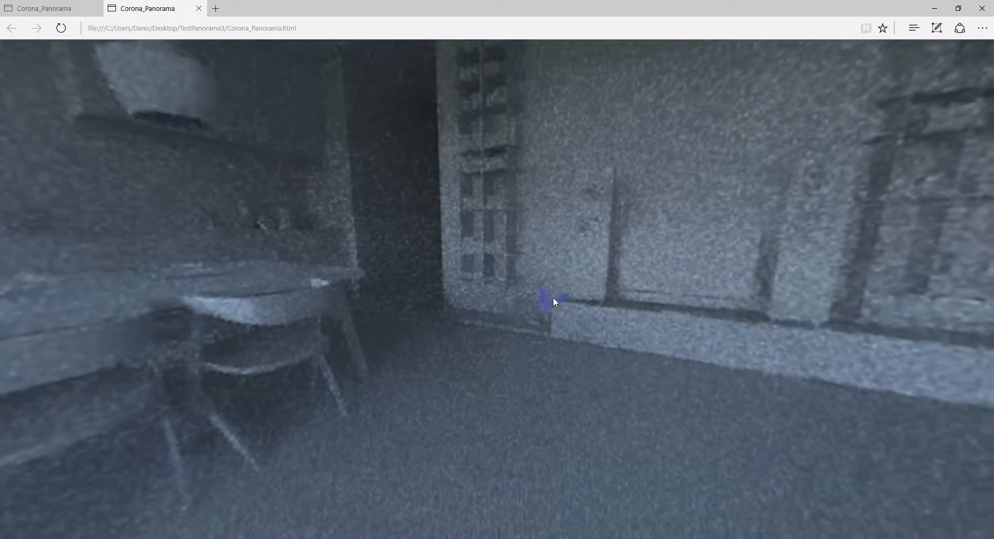
pyautogui.moveTo(552, 301); pyautogui.dragTo(583, 269)
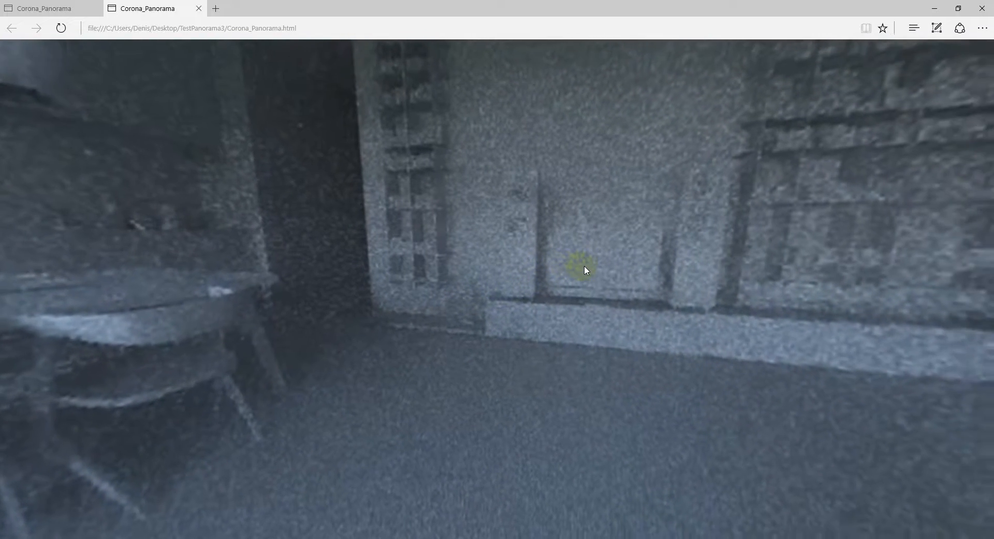